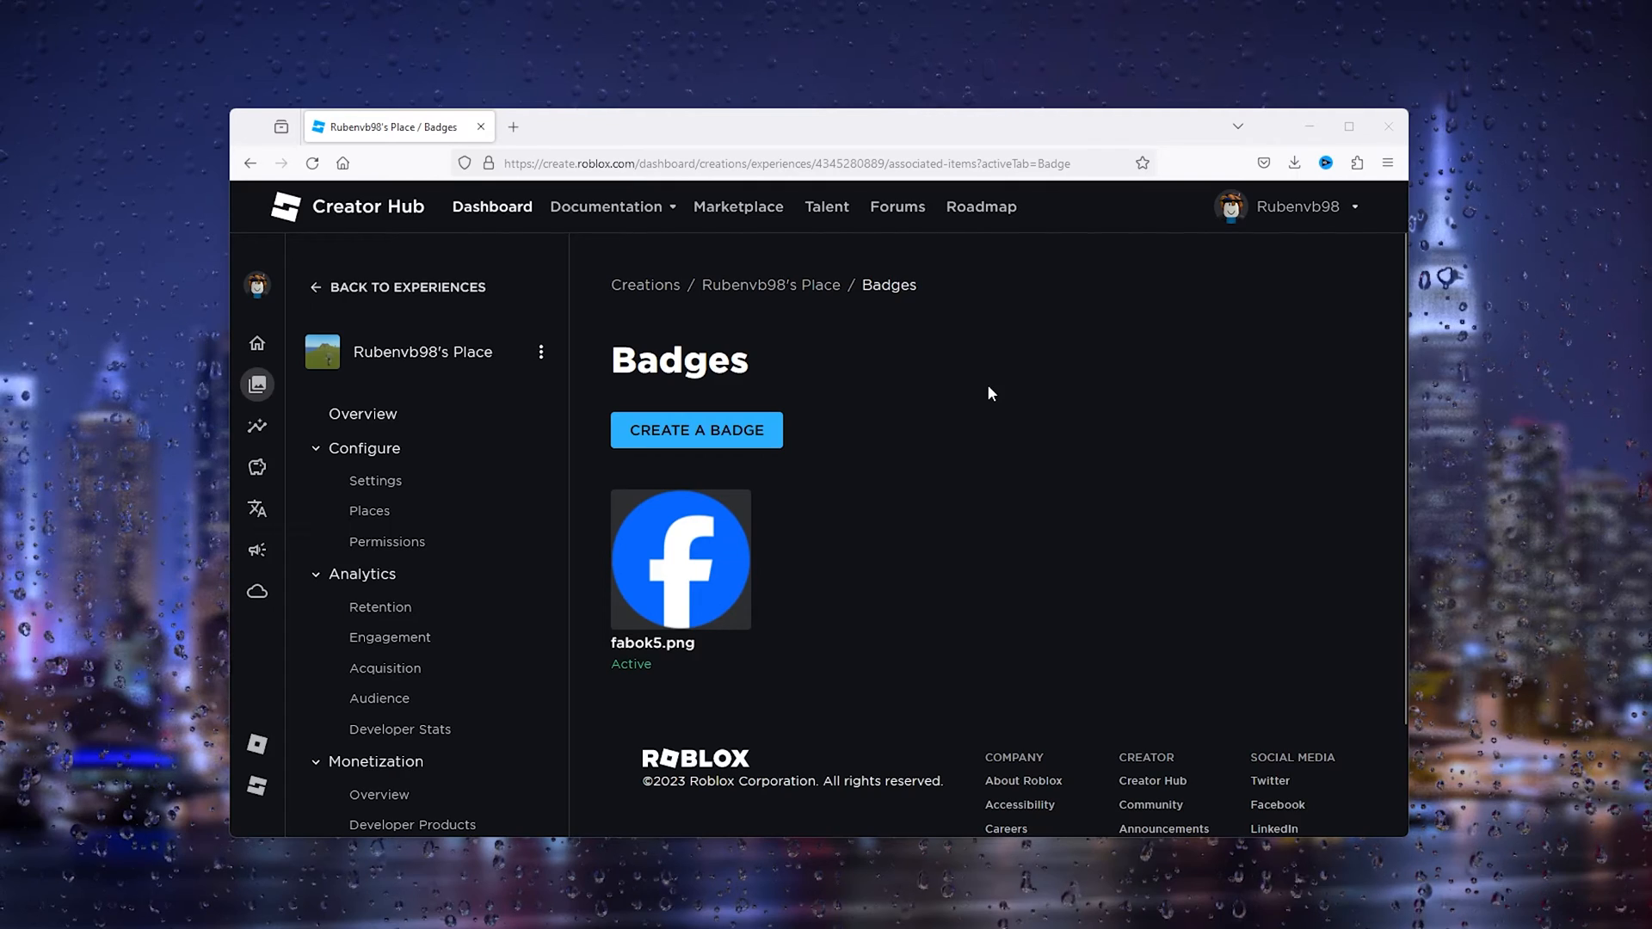
{"action": "mouse_move", "coordinate": [980, 407]}
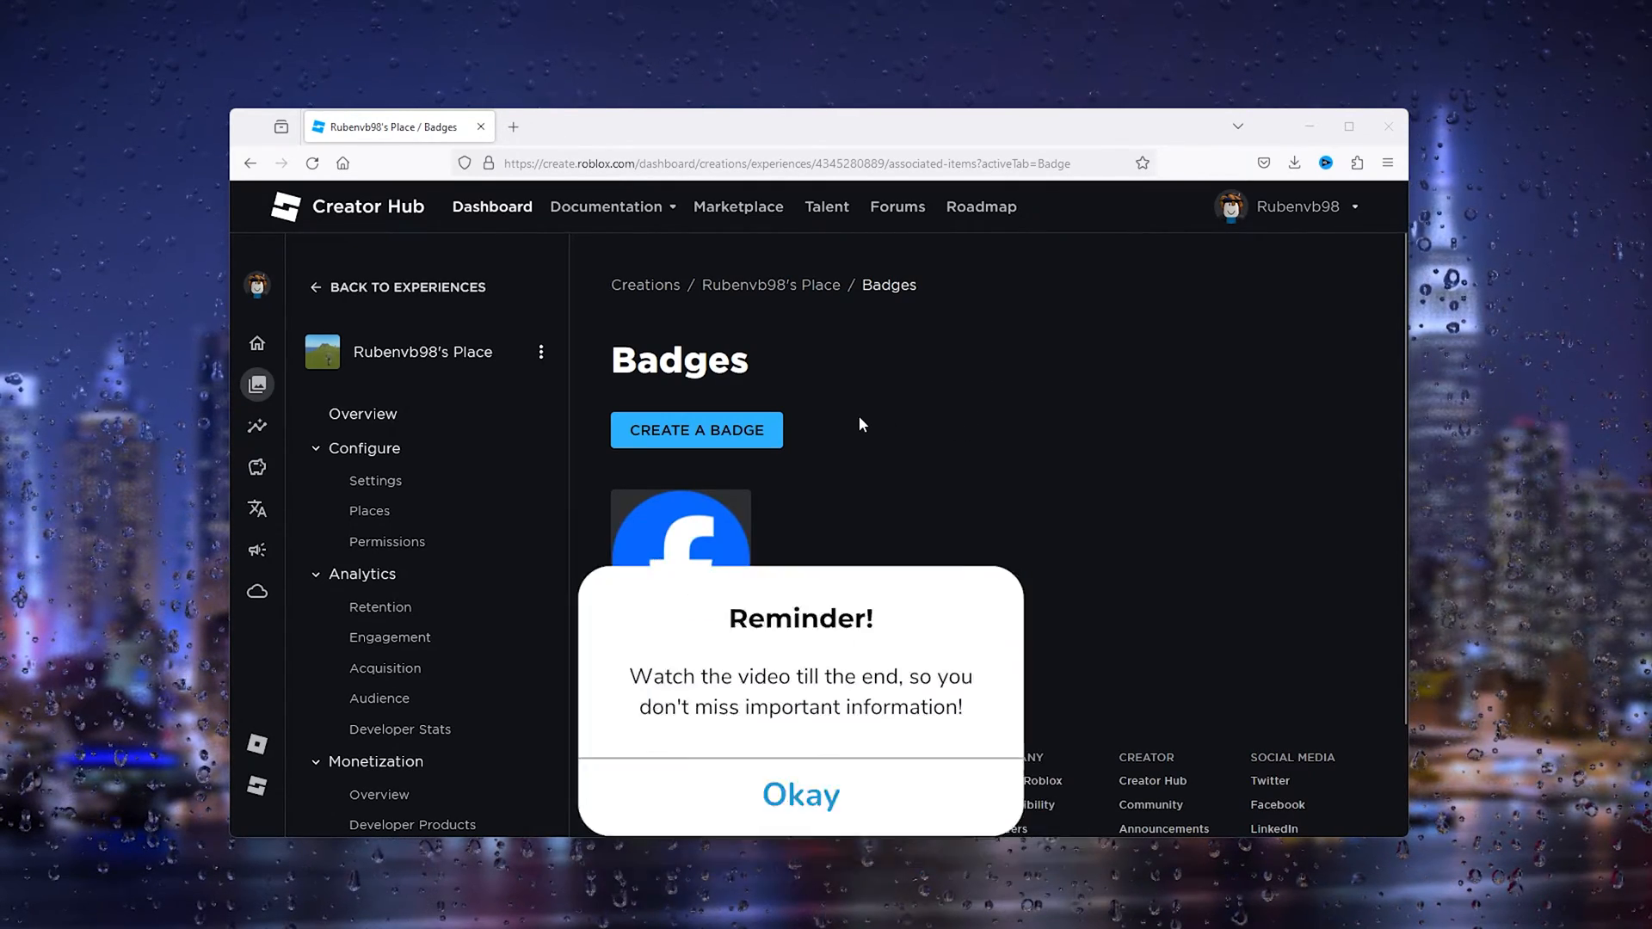
- Open the fabok5.png badge and view its Basic Settings: name, description, active status
{"action": "left_click", "coordinate": [681, 532]}
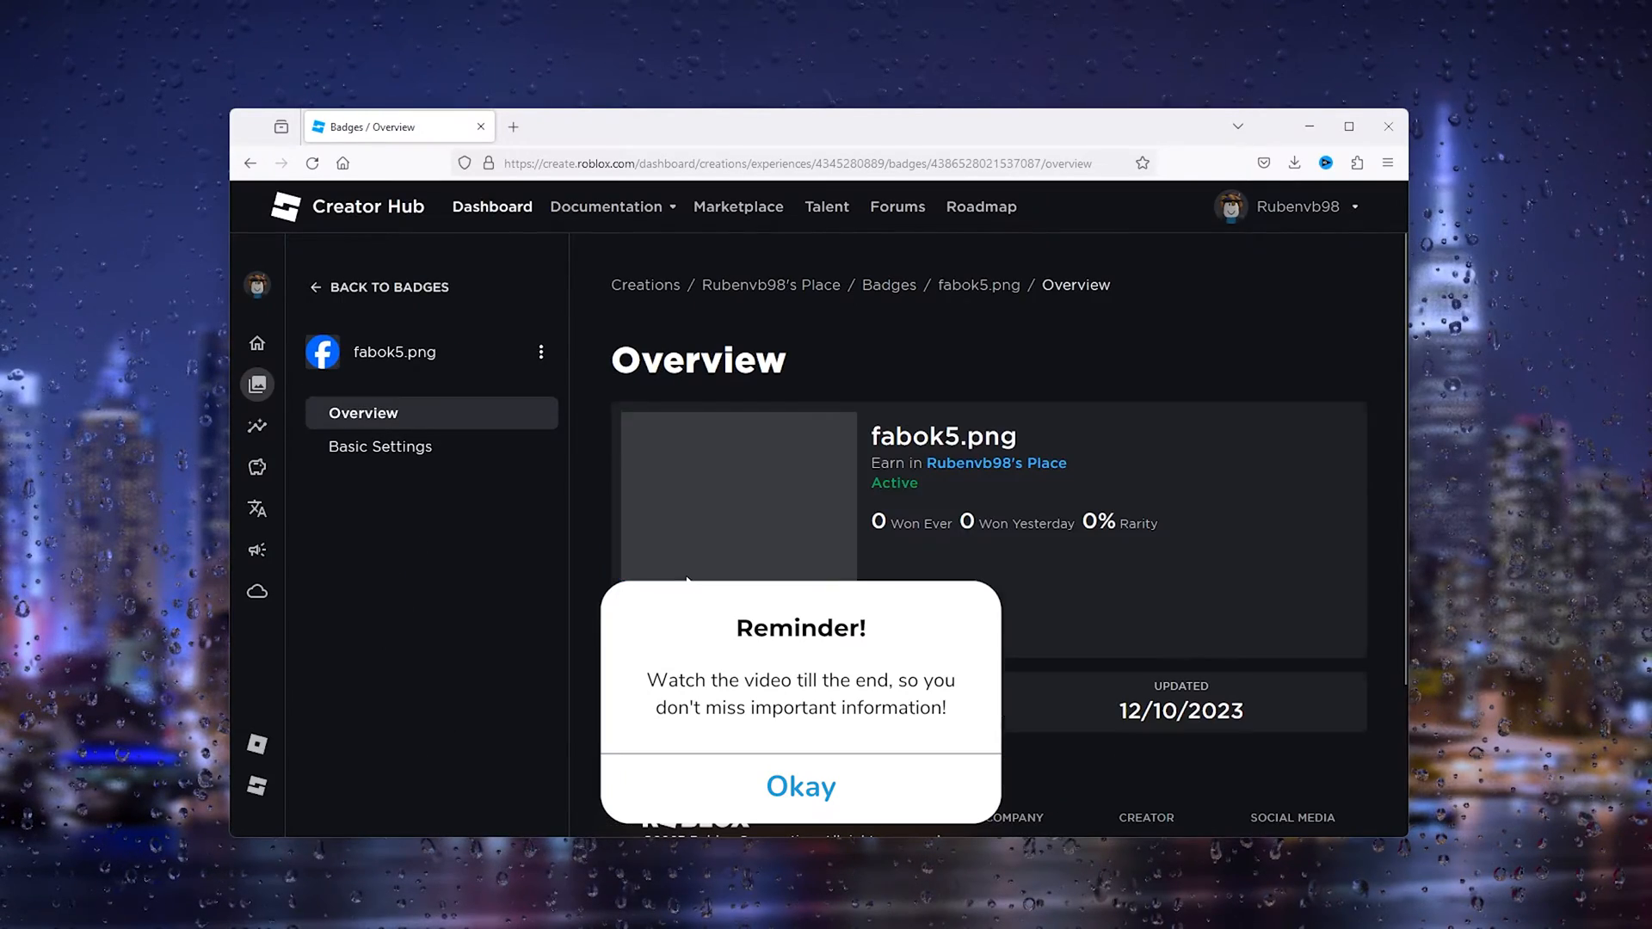
{"action": "mouse_move", "coordinate": [379, 446]}
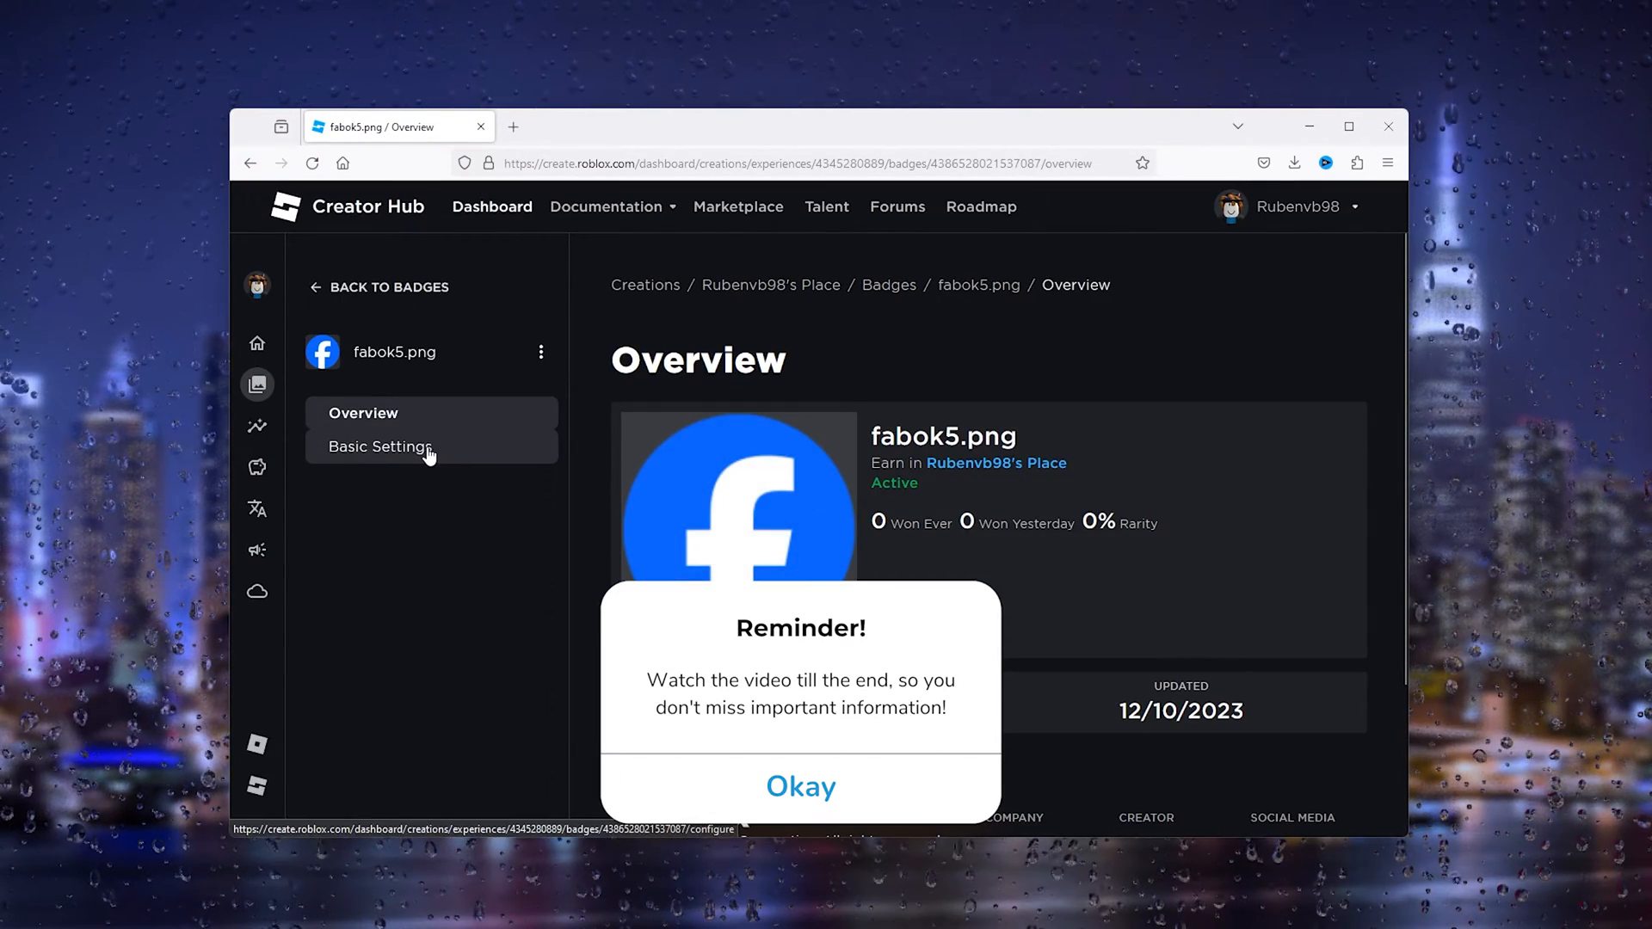
{"action": "left_click", "coordinate": [381, 447]}
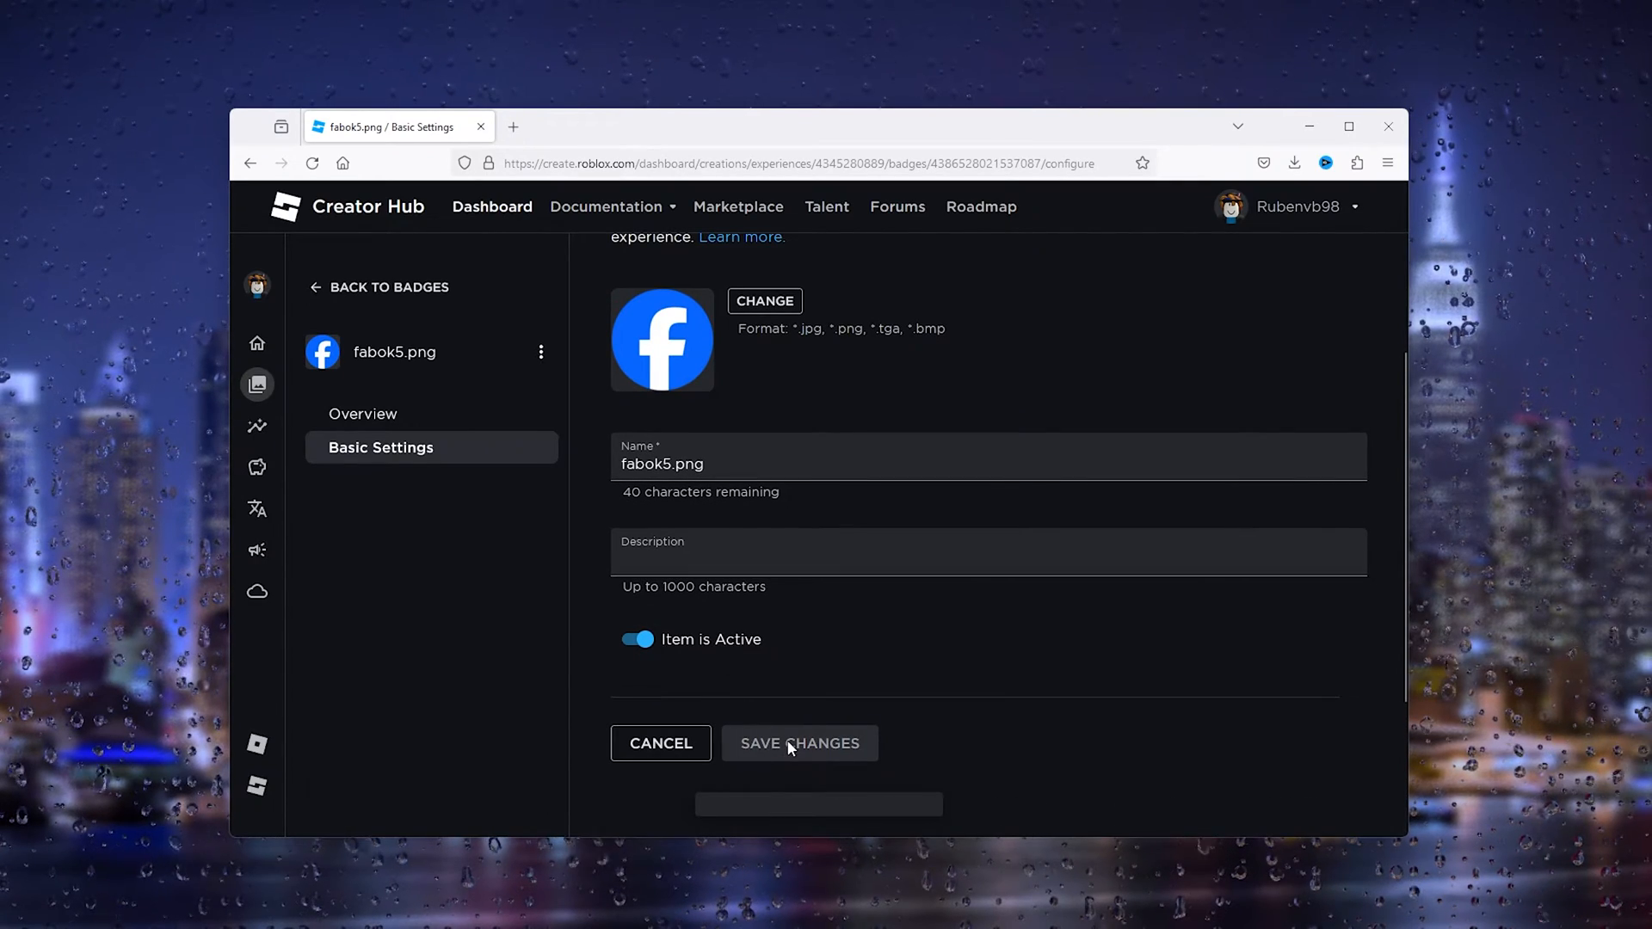
{"action": "mouse_move", "coordinate": [831, 653]}
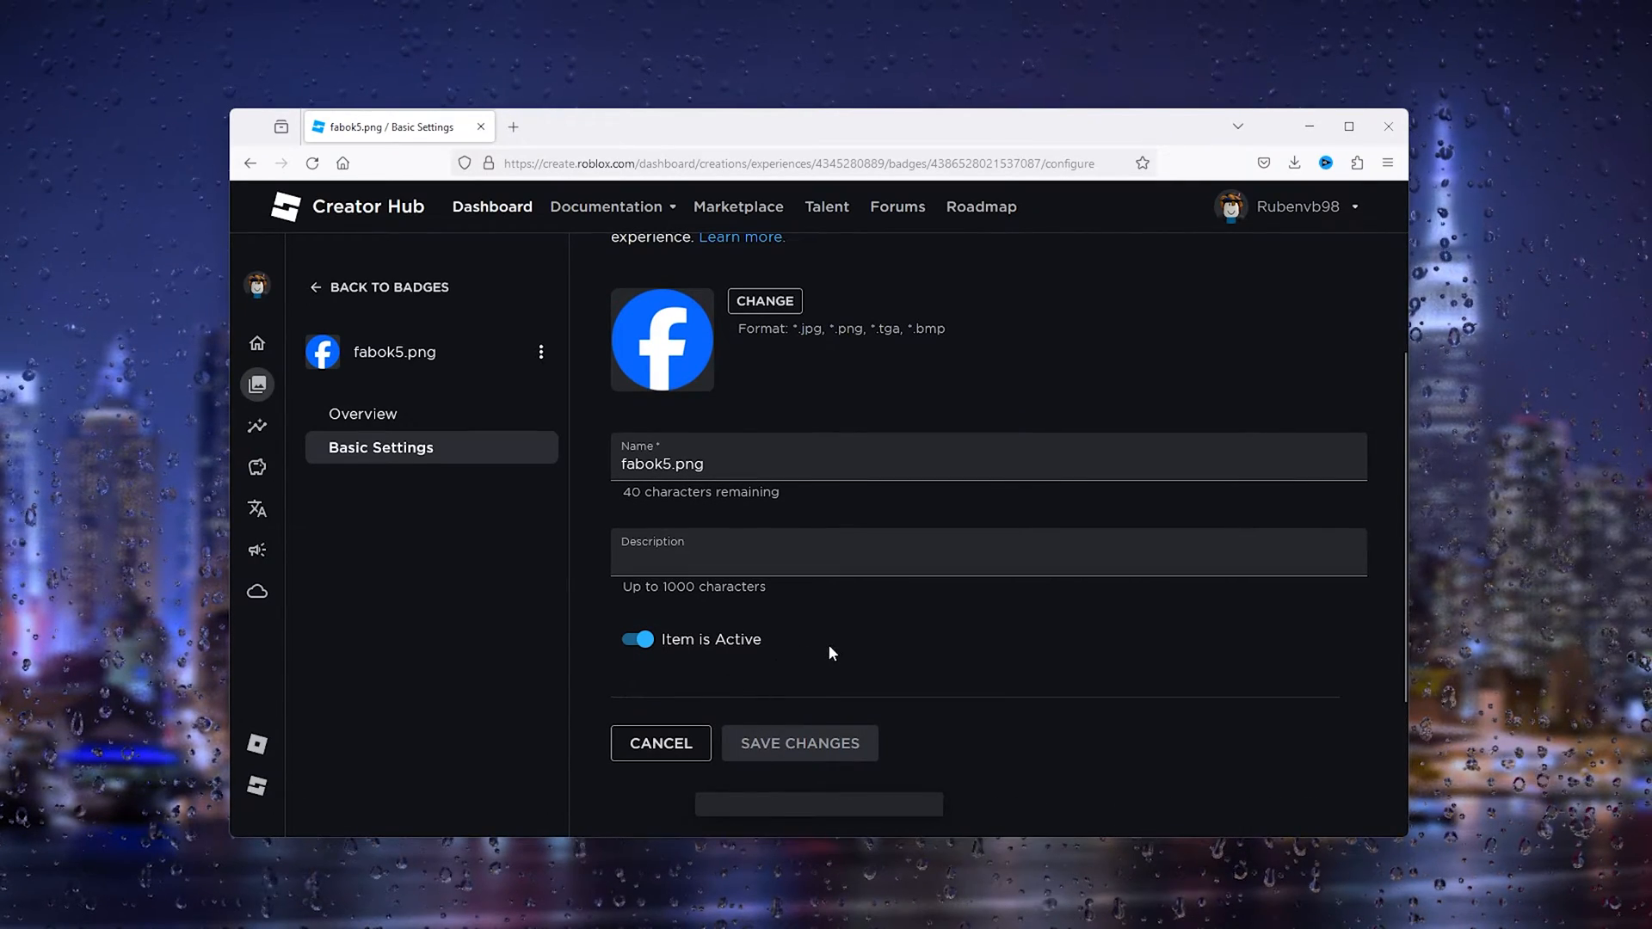
- Go back to the fabok5.png badge's Overview page showing status, wins and creation date
{"action": "left_click", "coordinate": [363, 413]}
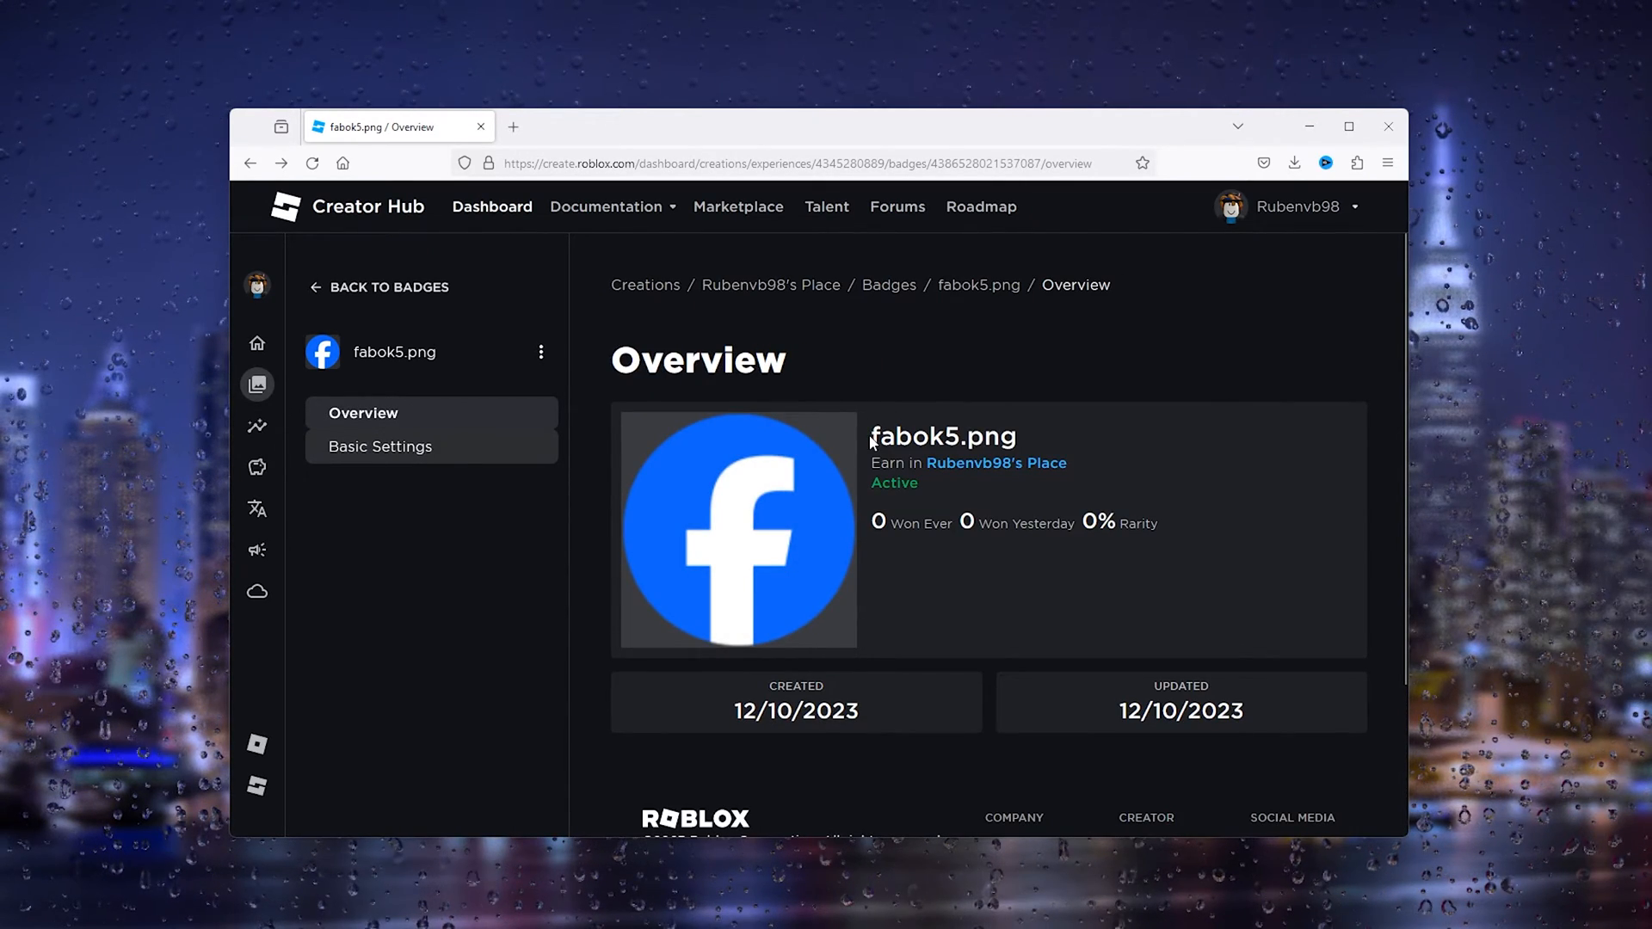
{"action": "mouse_move", "coordinate": [855, 451]}
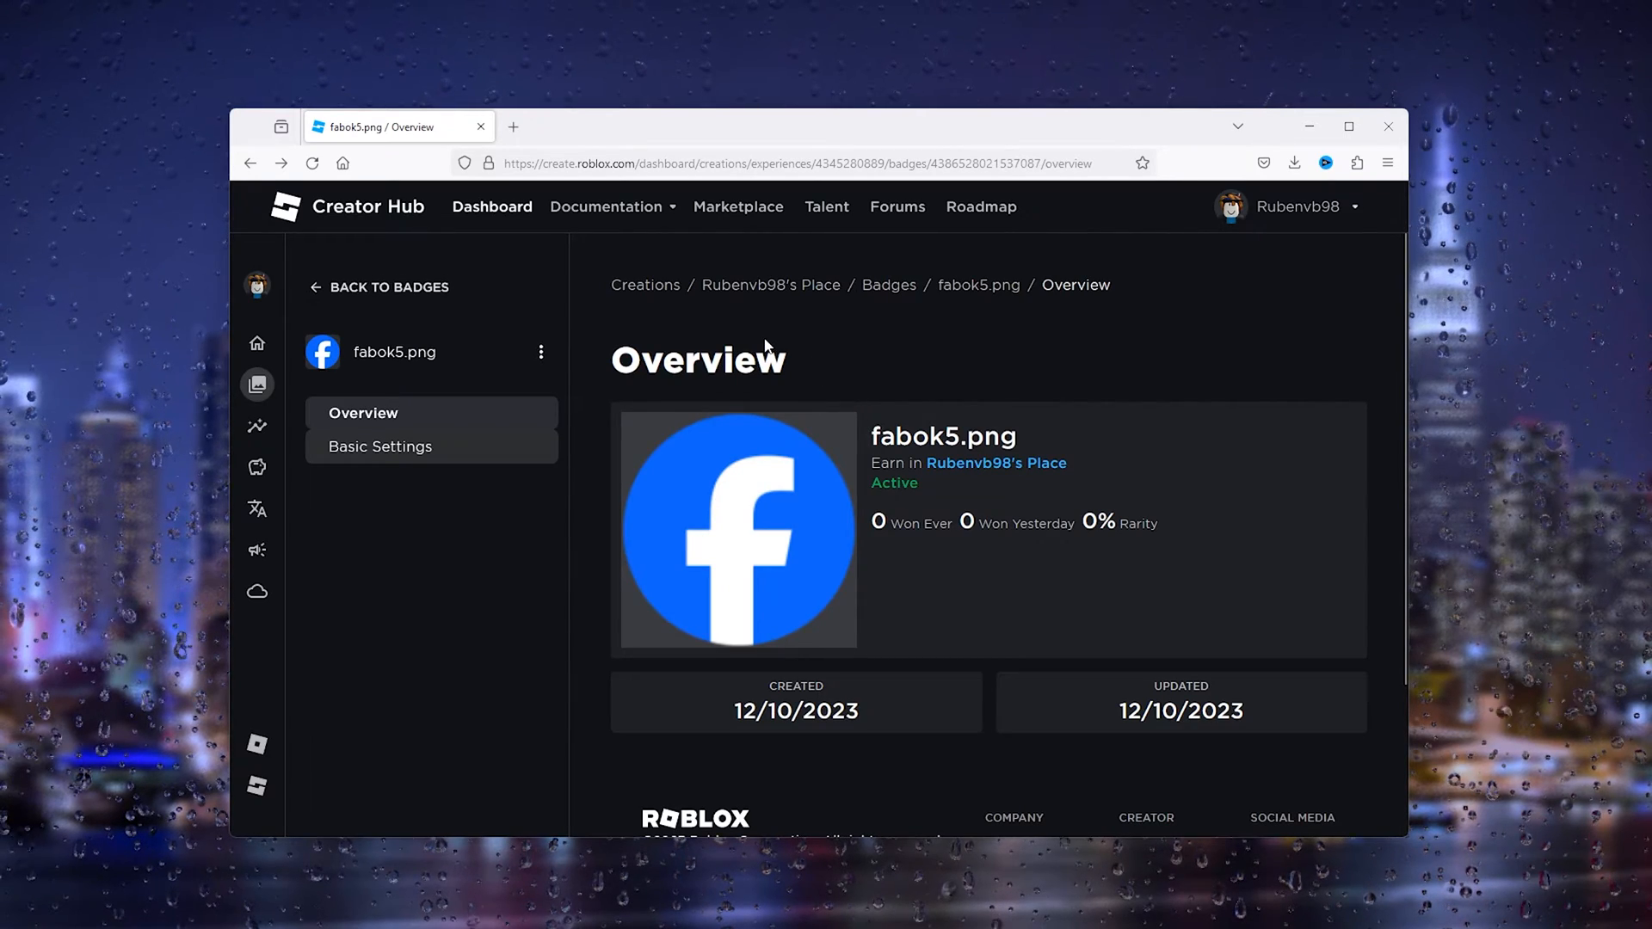
{"action": "mouse_move", "coordinate": [864, 435]}
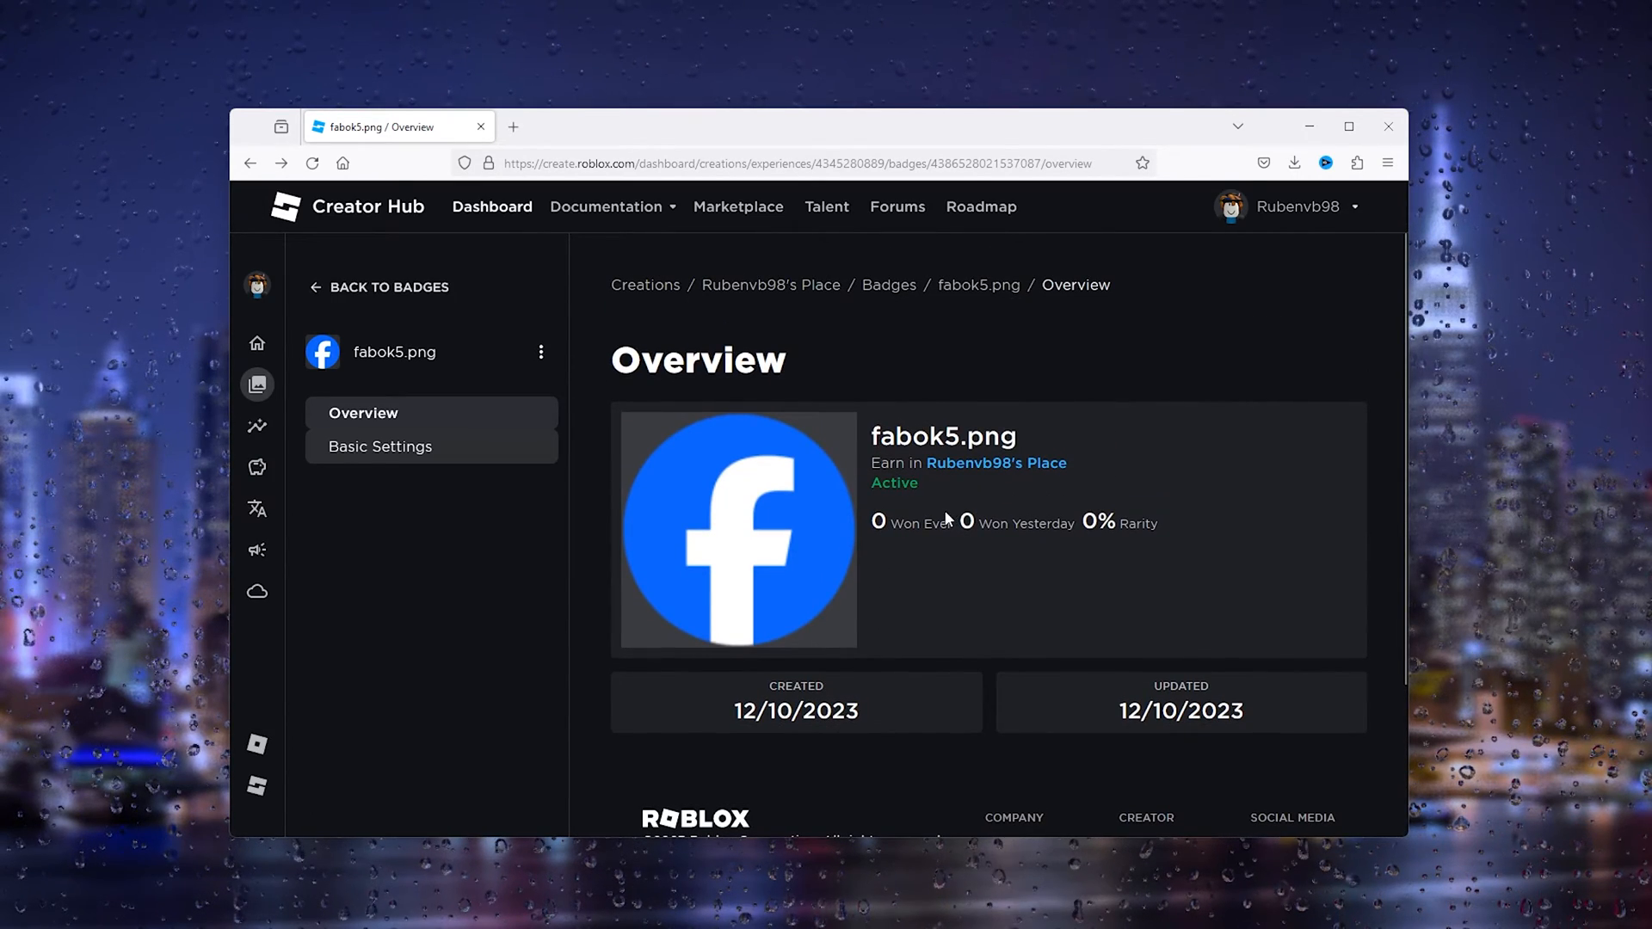
{"action": "mouse_move", "coordinate": [389, 287]}
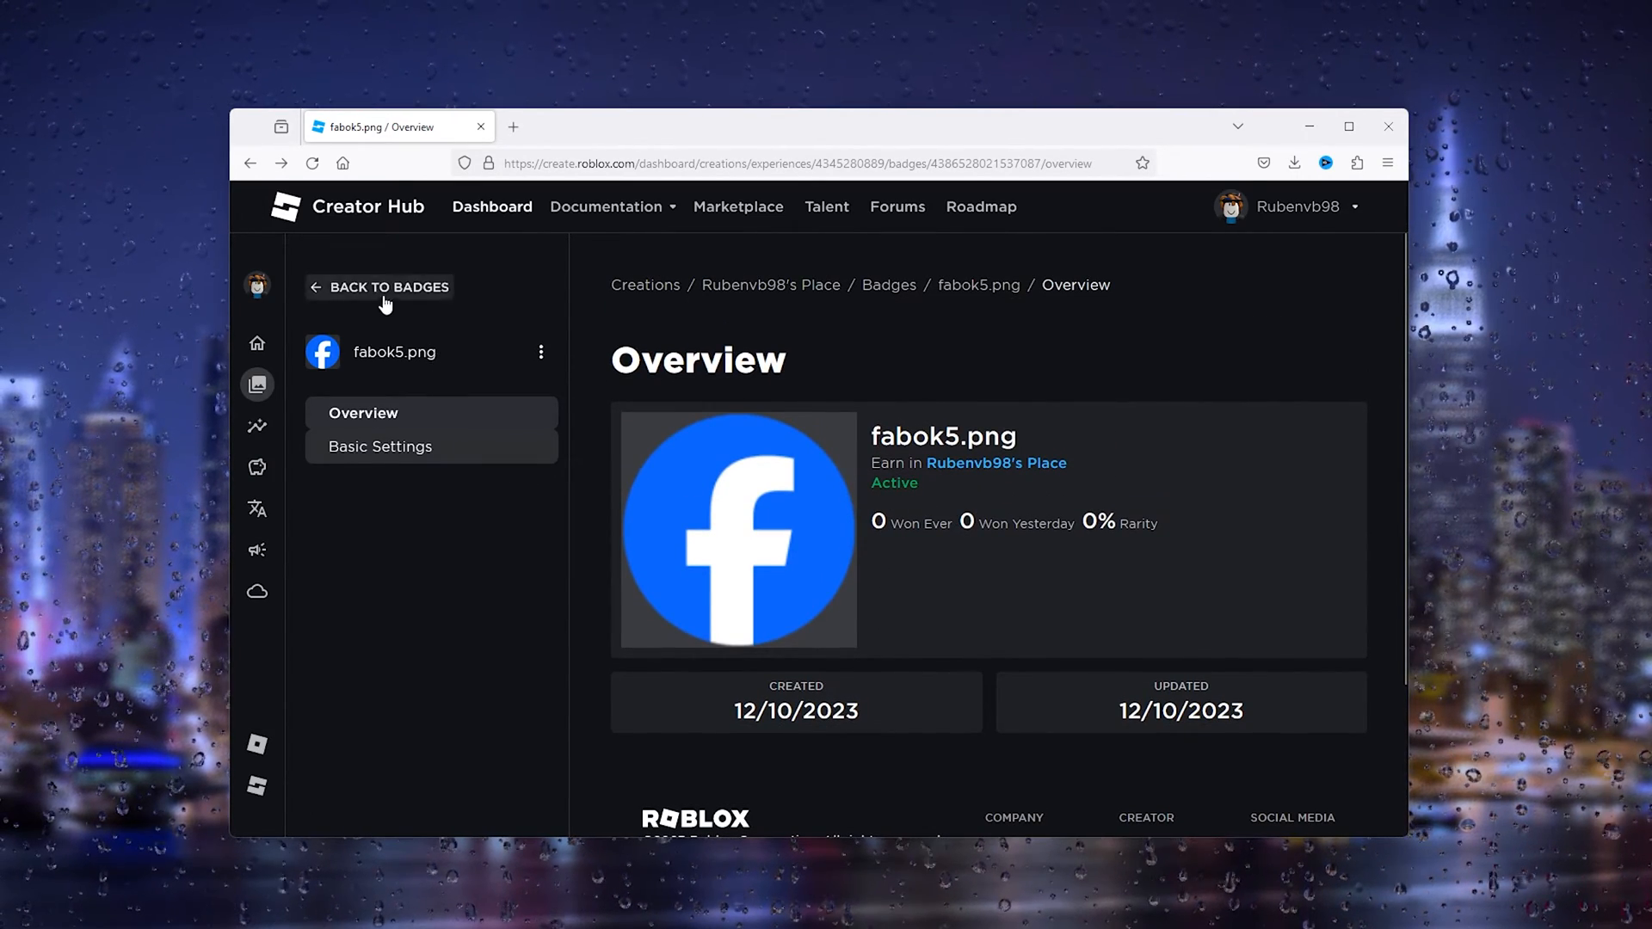
{"action": "left_click", "coordinate": [389, 287]}
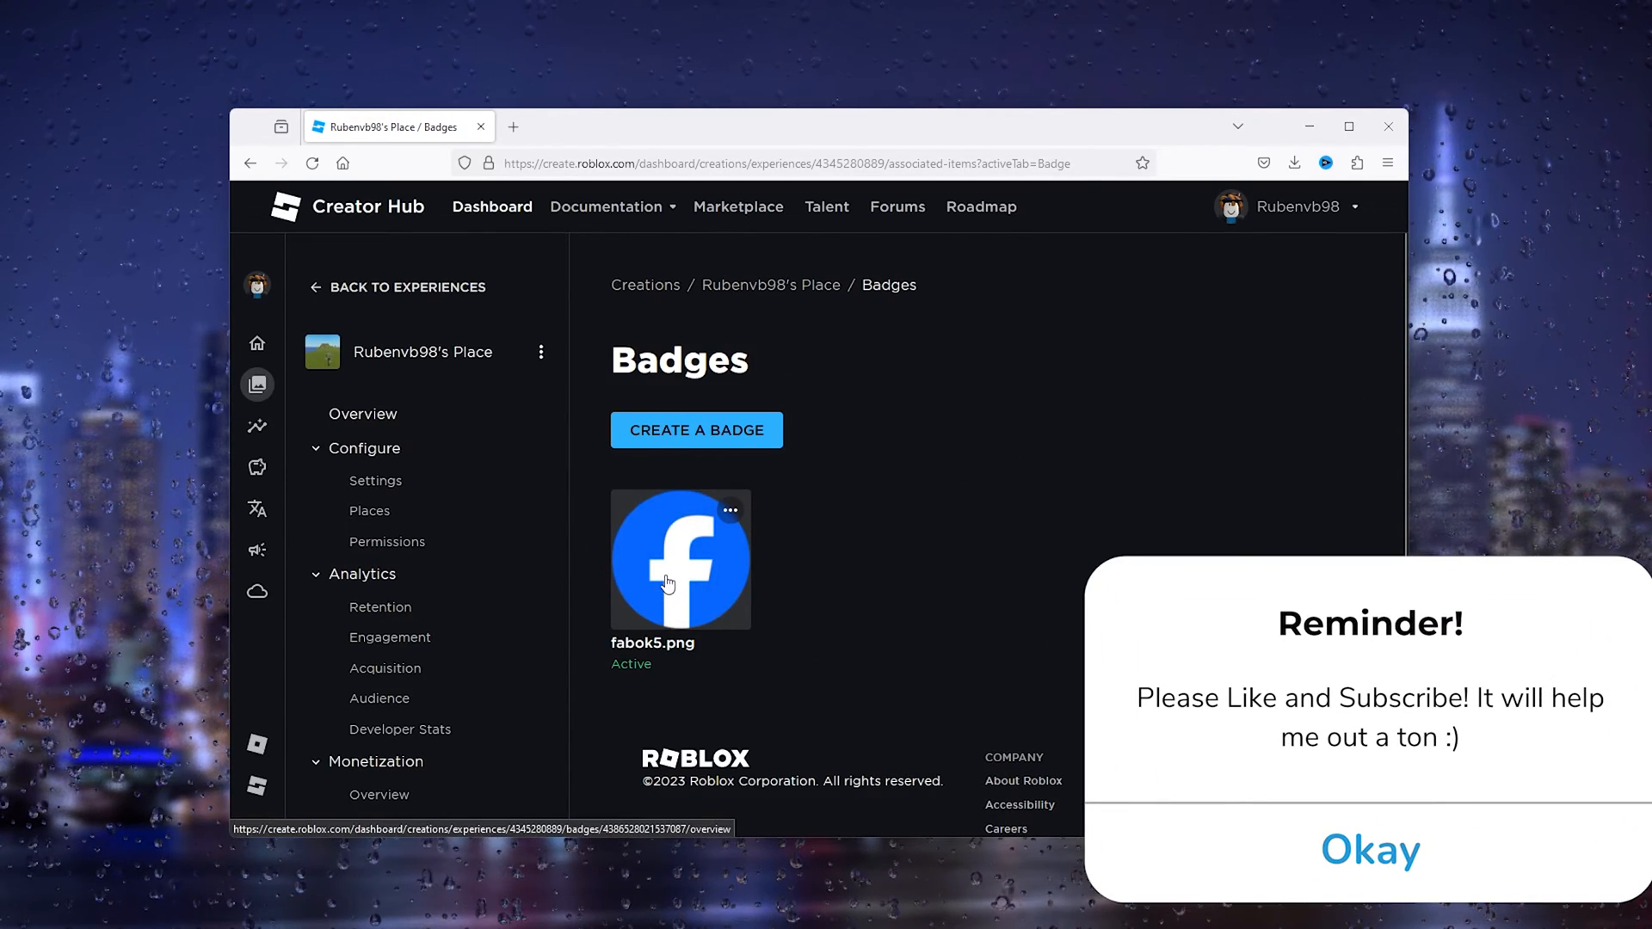
{"action": "left_click", "coordinate": [679, 559]}
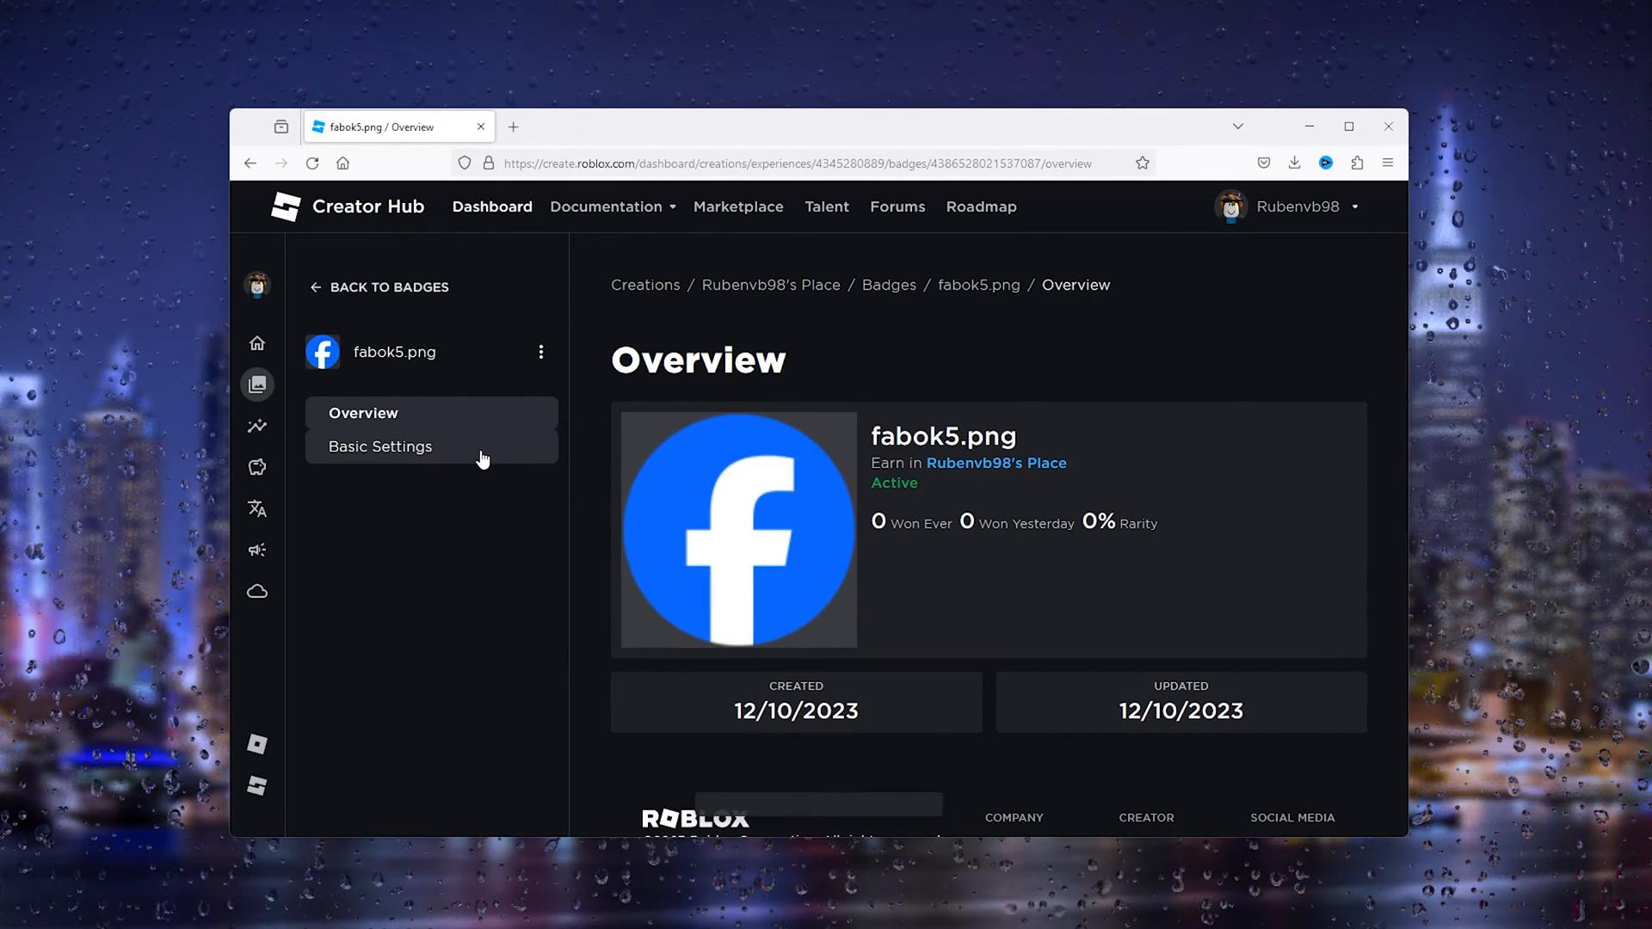
{"action": "mouse_move", "coordinate": [1215, 567]}
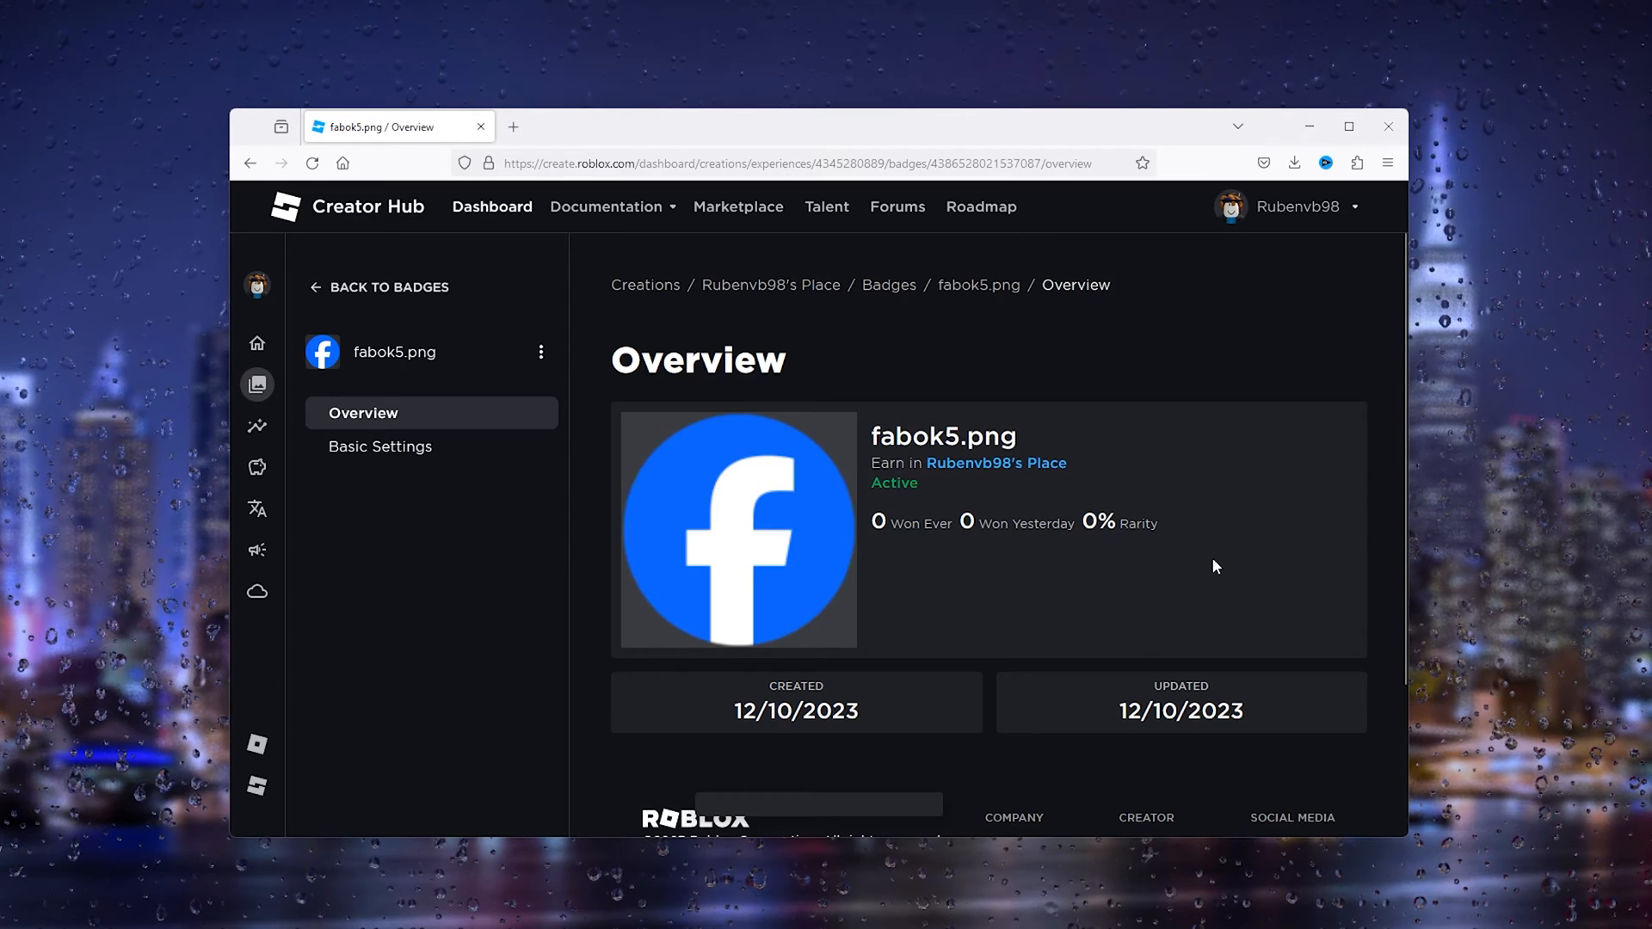
{"action": "mouse_move", "coordinate": [1238, 543]}
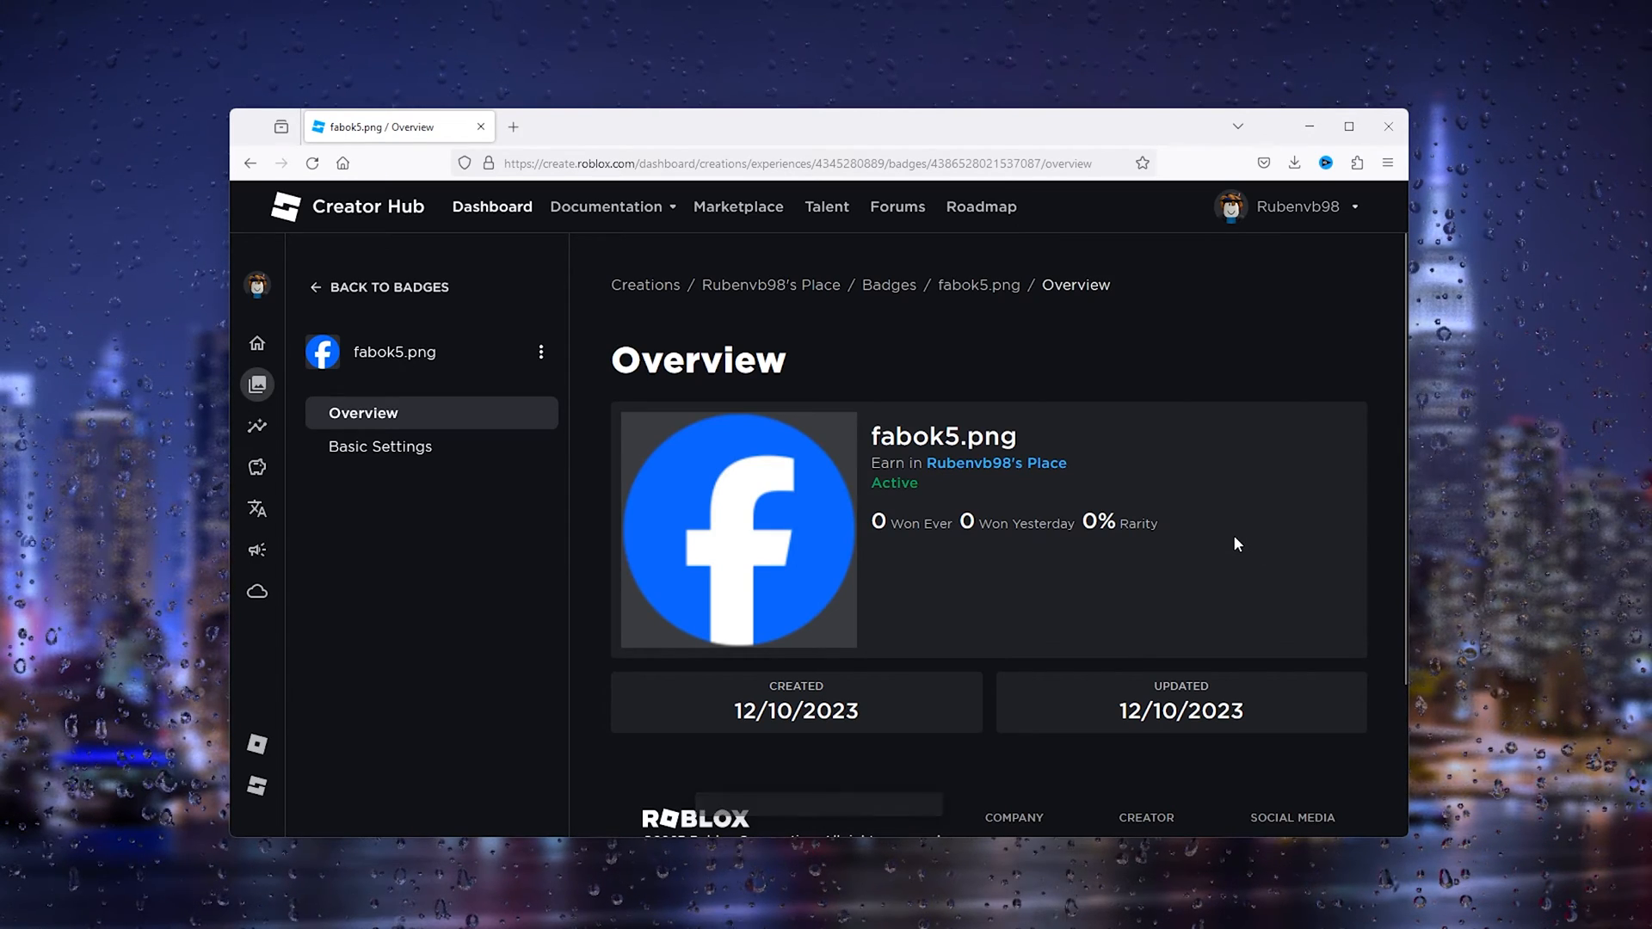
{"action": "mouse_move", "coordinate": [1196, 576]}
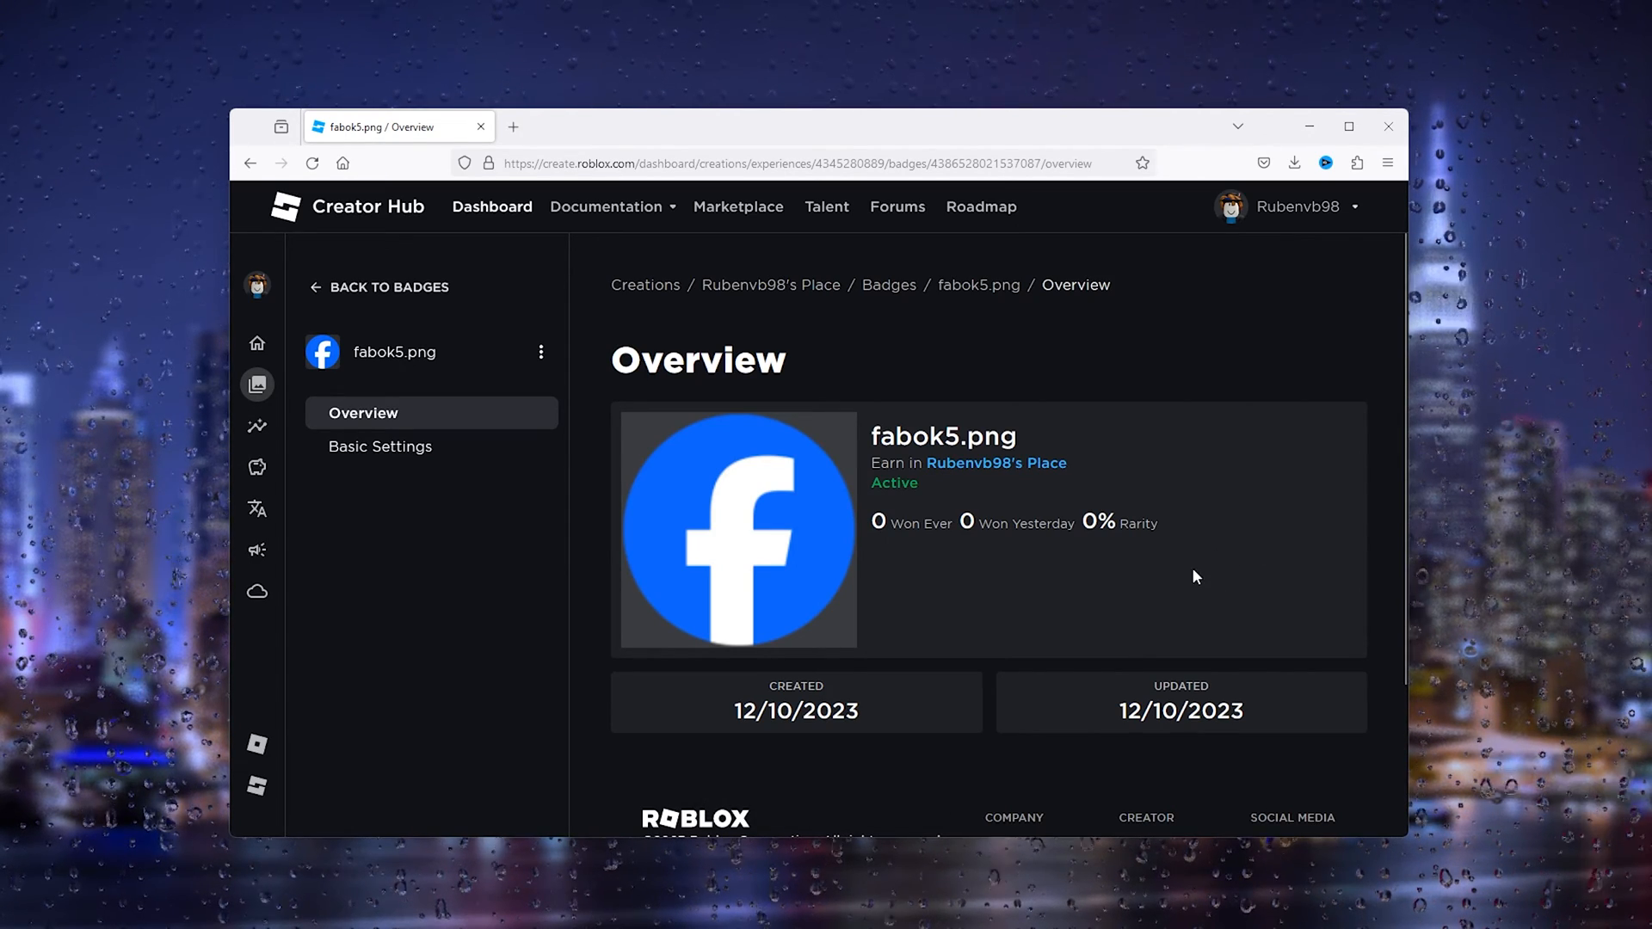